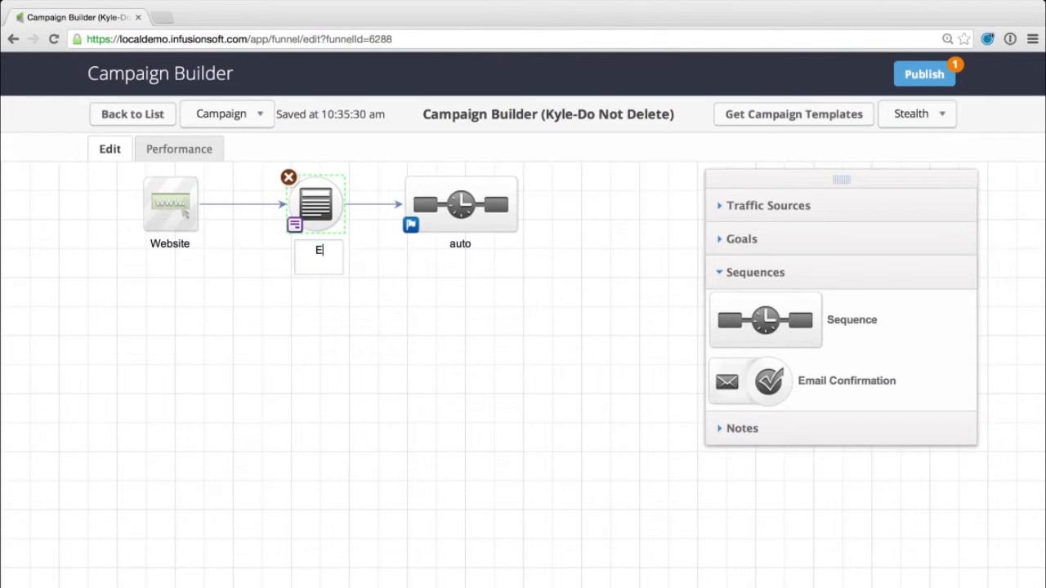
Step: Finish the landing page label so it reads 'Ebook A'
type("book A")
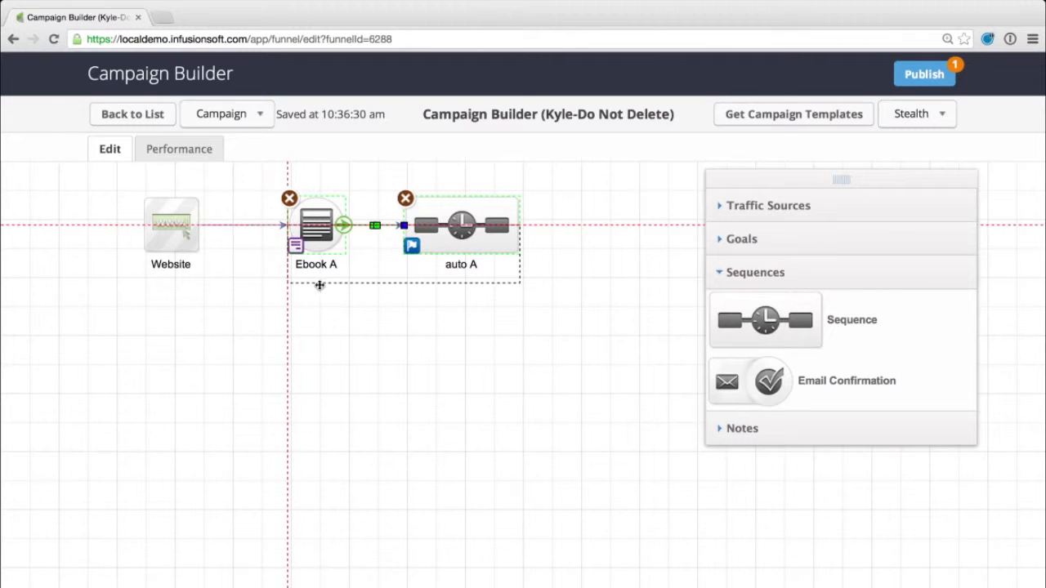
Step: Duplicate the Ebook A / auto A pair below and relabel the copy as Ebook B
left_click_drag(401, 237, 400, 372)
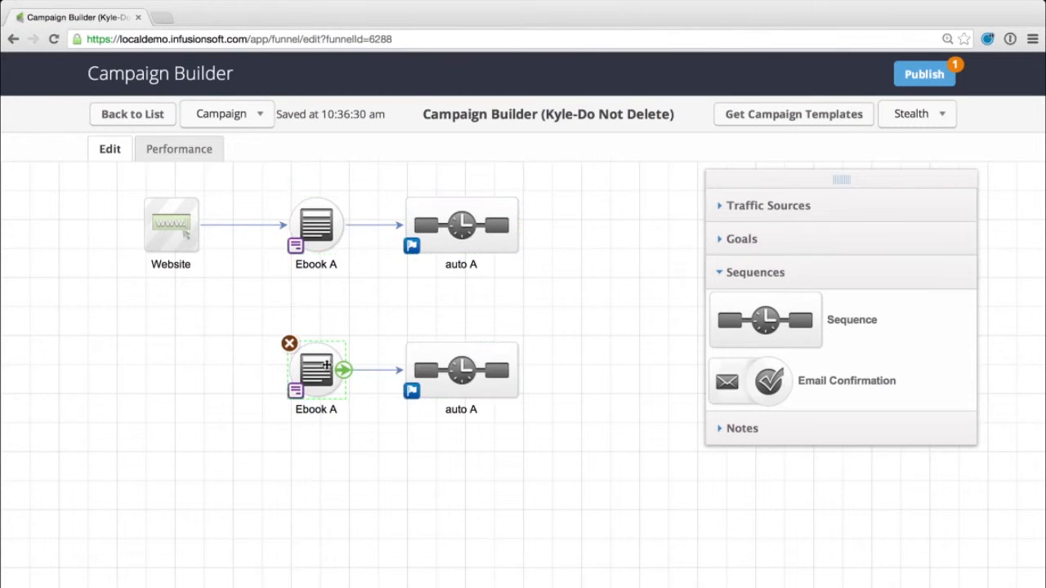
double_click(316, 416)
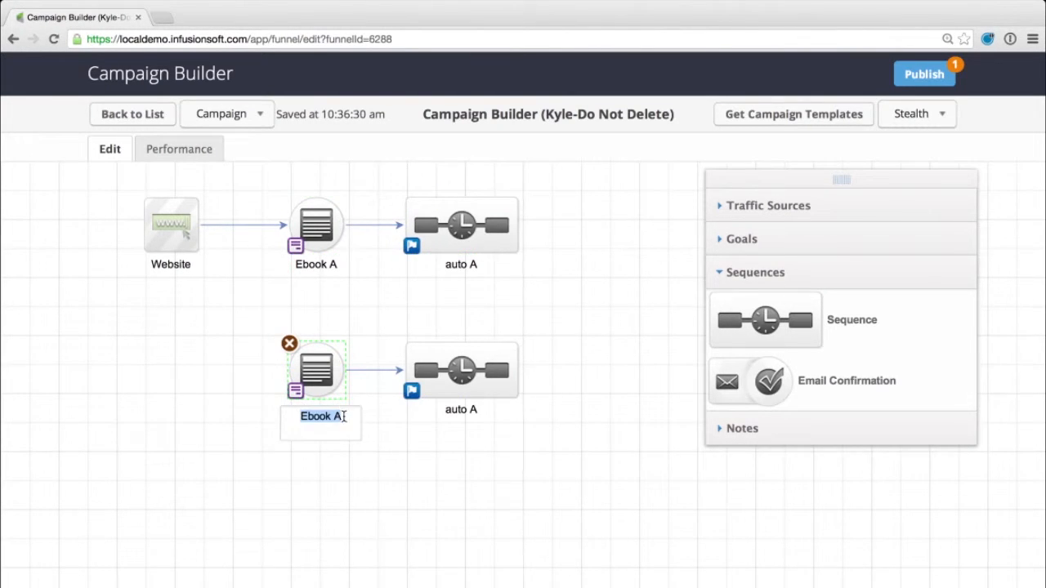
type("B")
left_click(462, 409)
type("B")
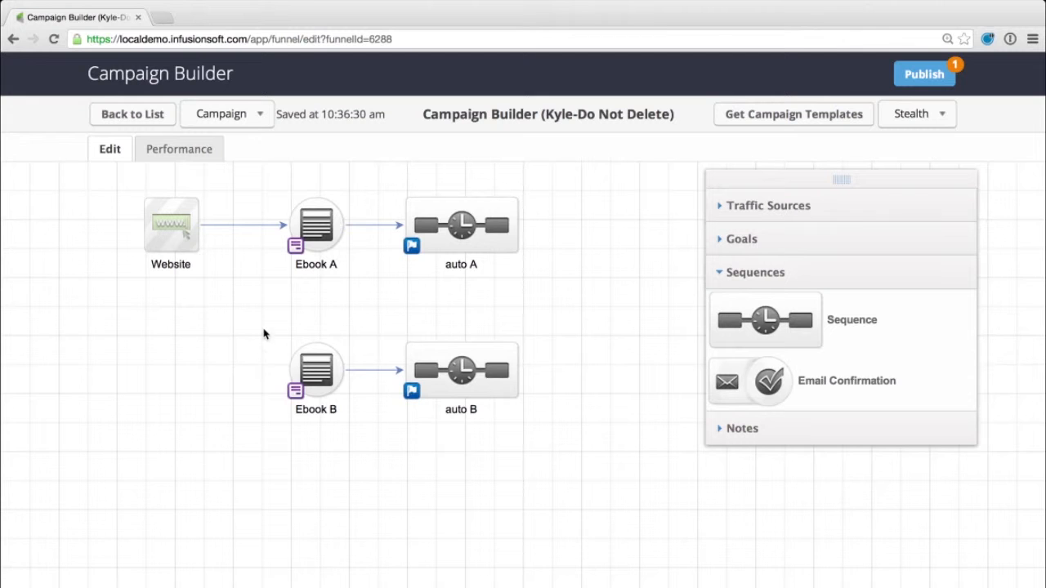
left_click(460, 370)
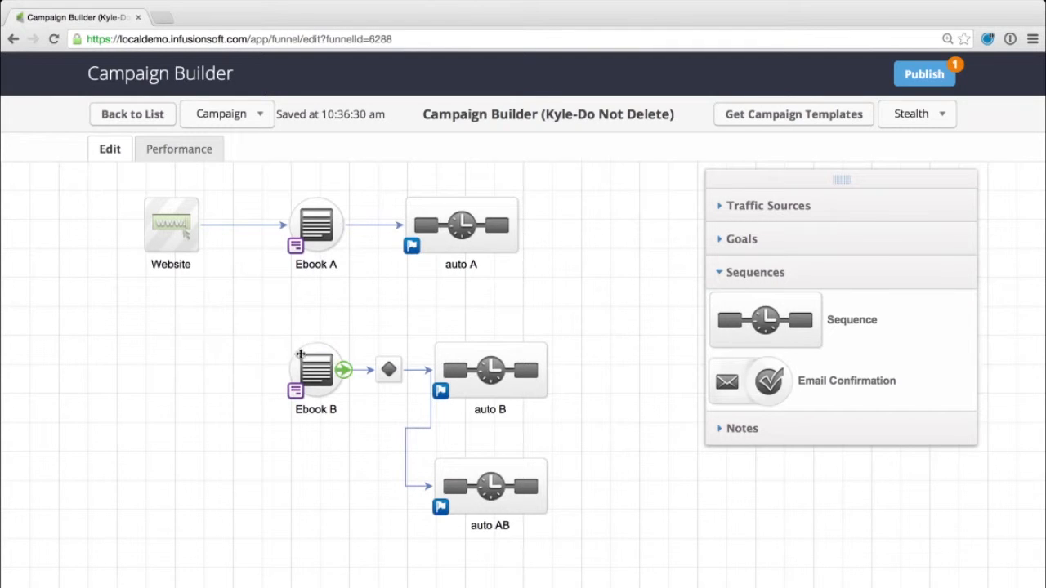
mouse_move(414, 318)
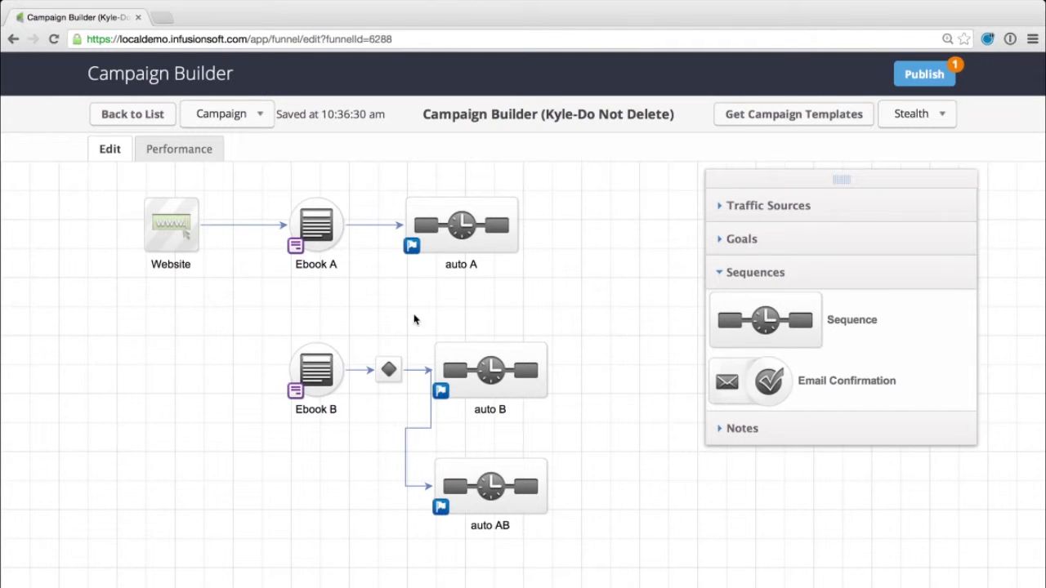
Step: Review the branch: Ebook B through the decision diamond to auto B and auto AB
left_click(489, 485)
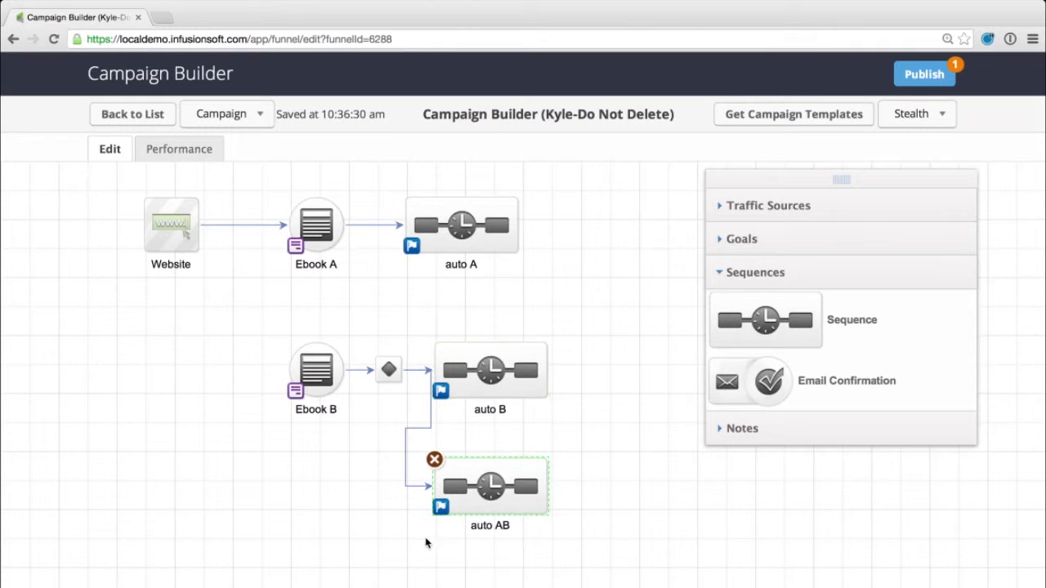
left_click(315, 372)
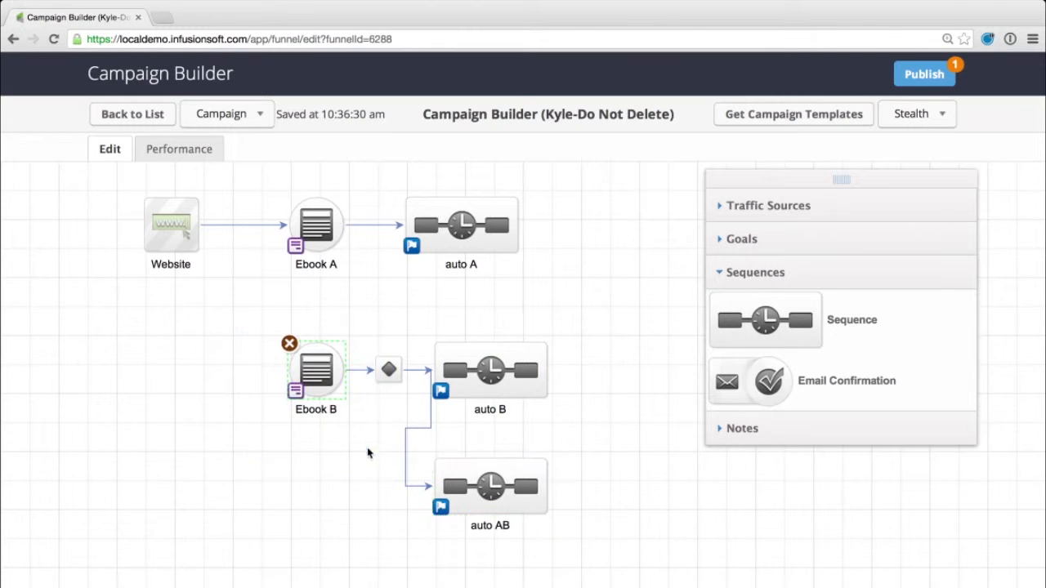
left_click(388, 369)
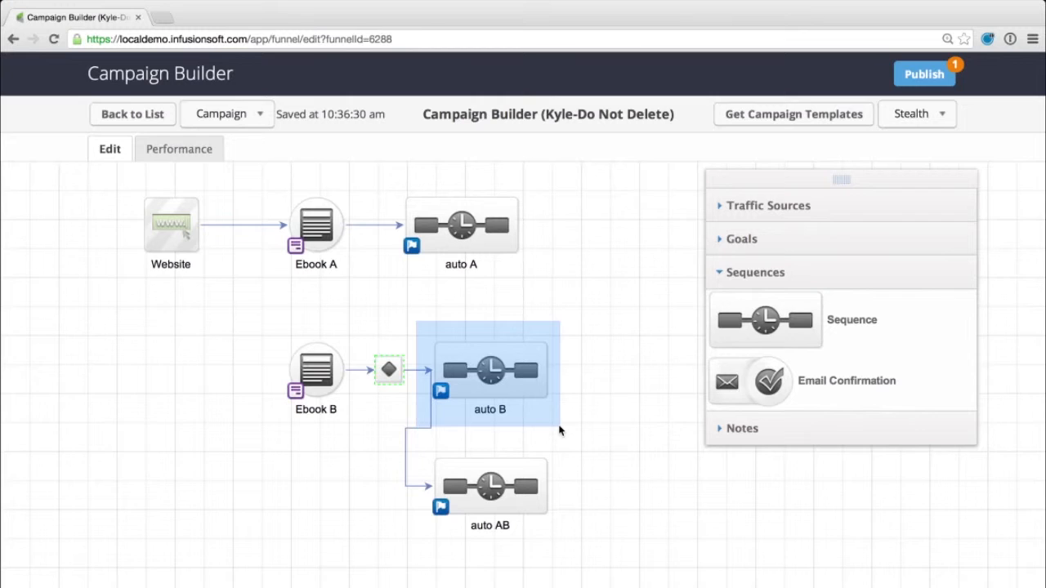
left_click(490, 370)
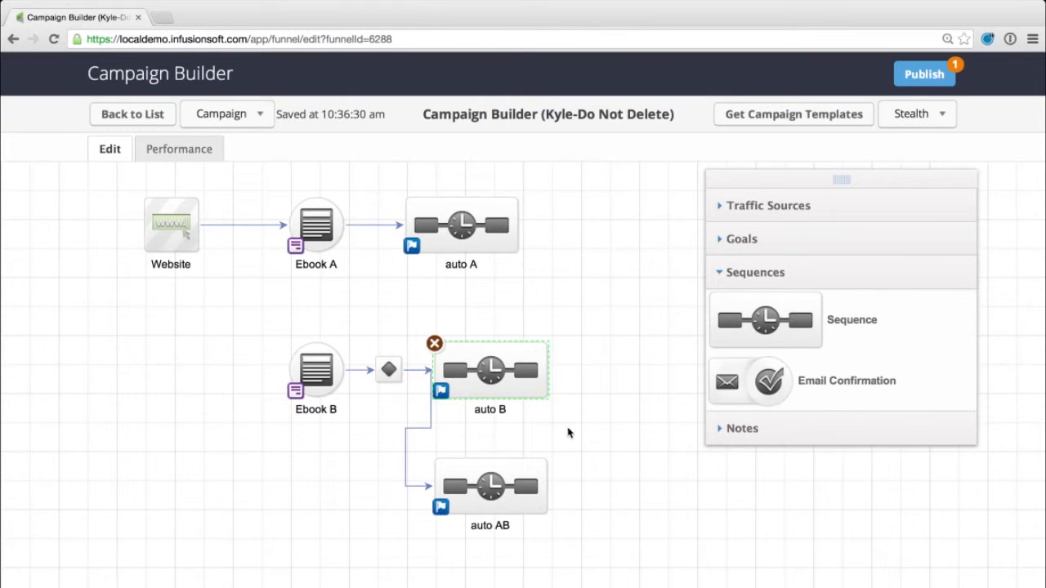